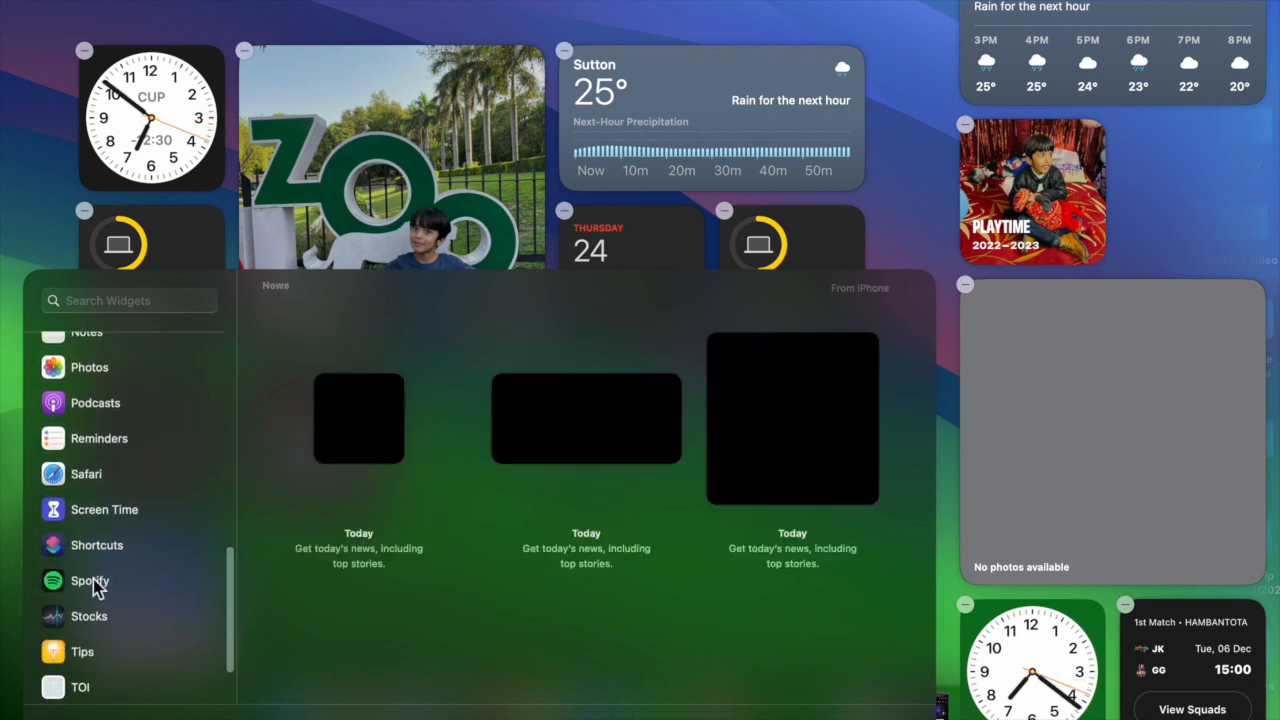
Browse the Reminders widgets, then the Shortcuts widgets, in the widget gallery sidebar
click(99, 437)
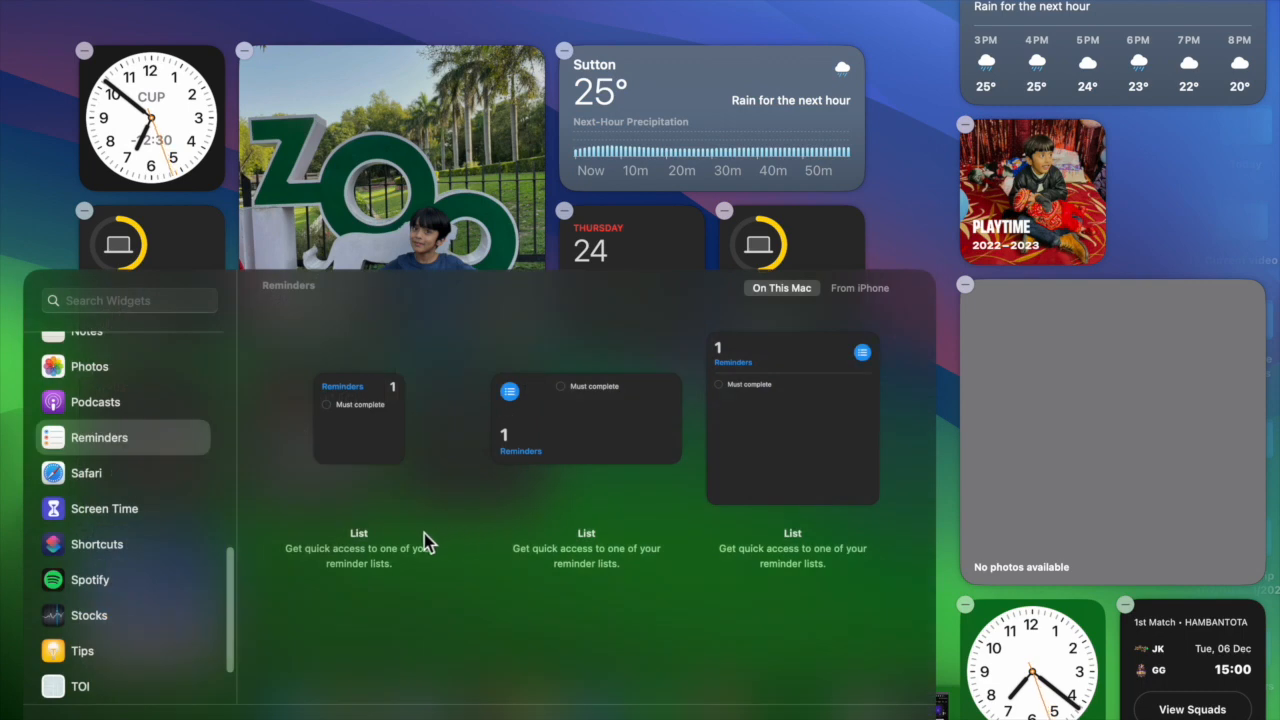
mouse_move(105, 575)
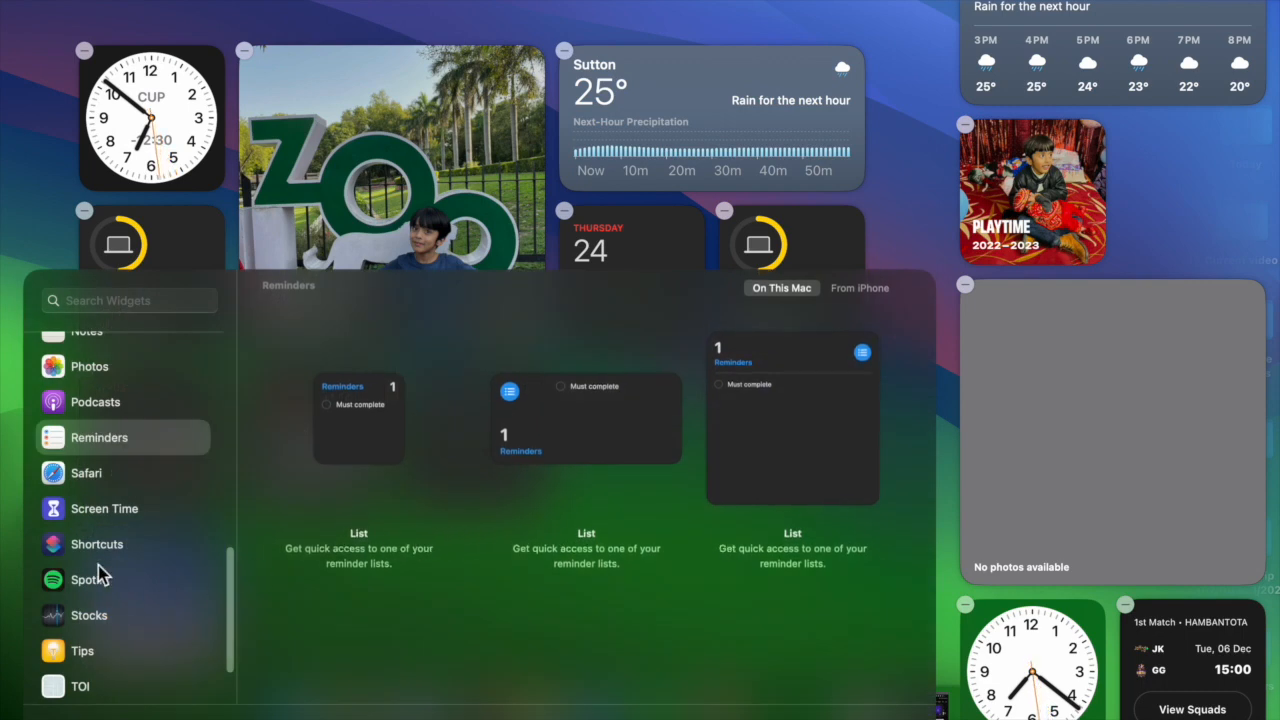
click(97, 544)
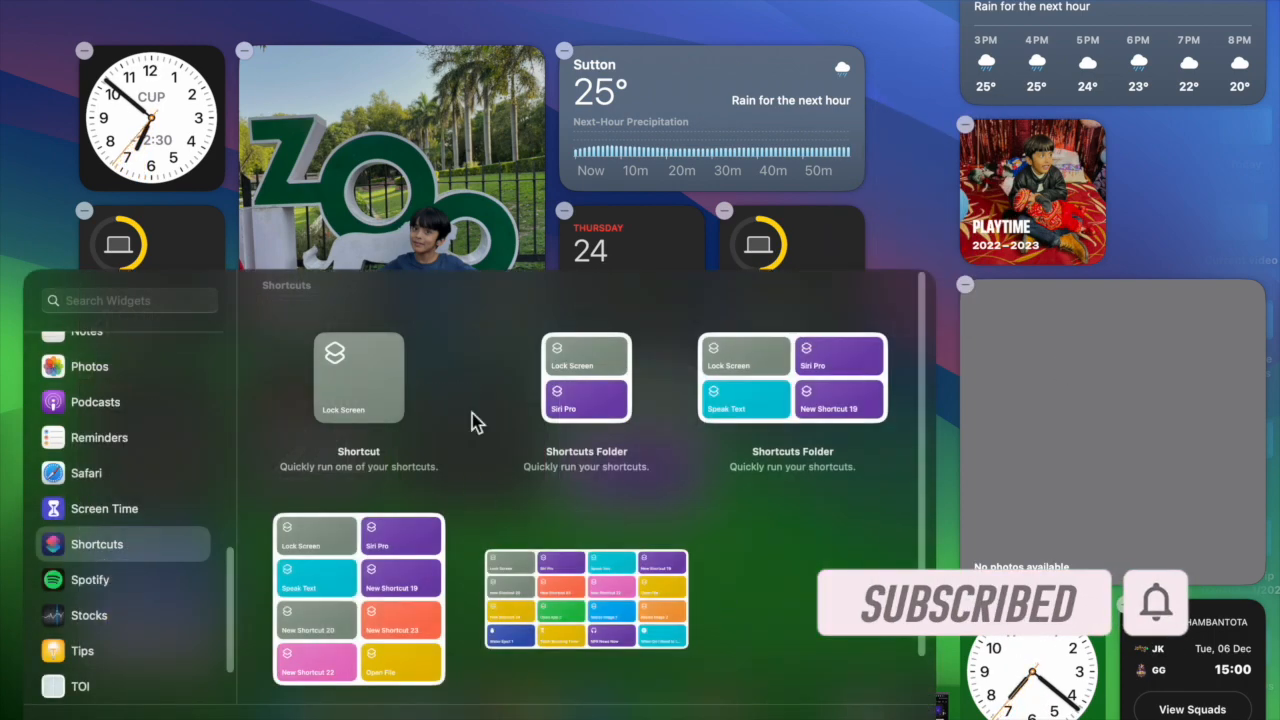
scroll(down, 3)
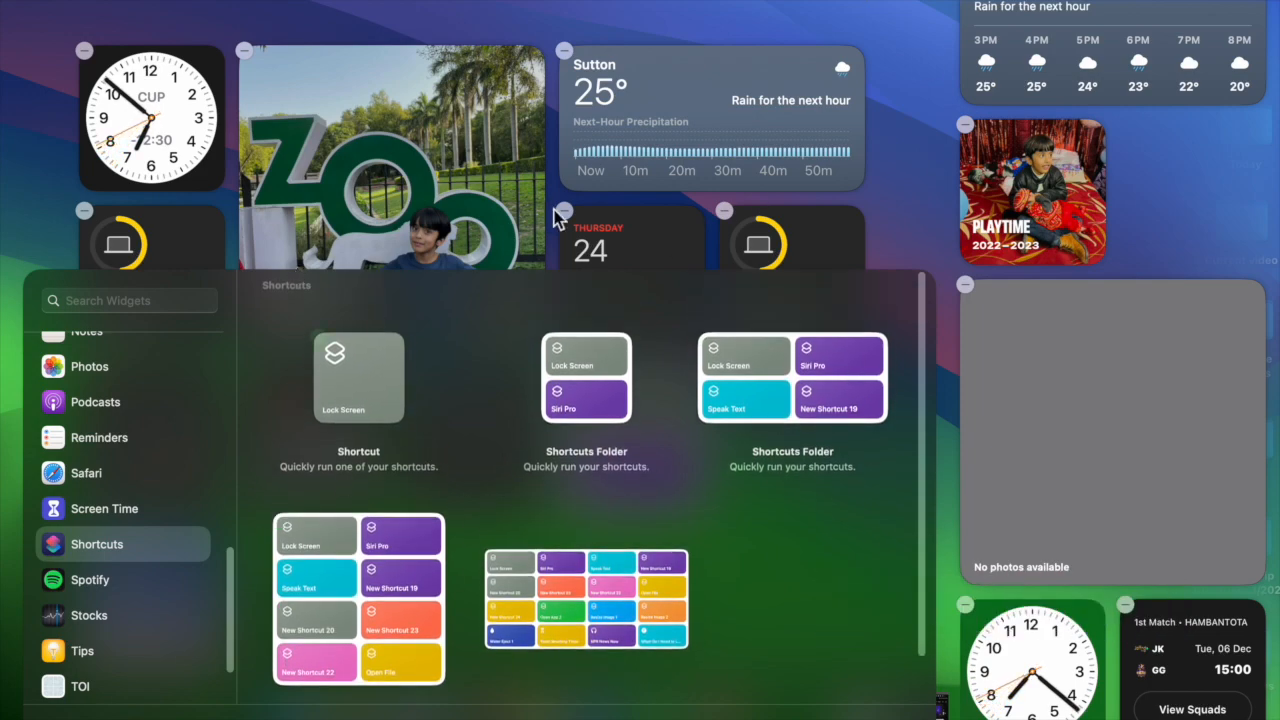
click(101, 350)
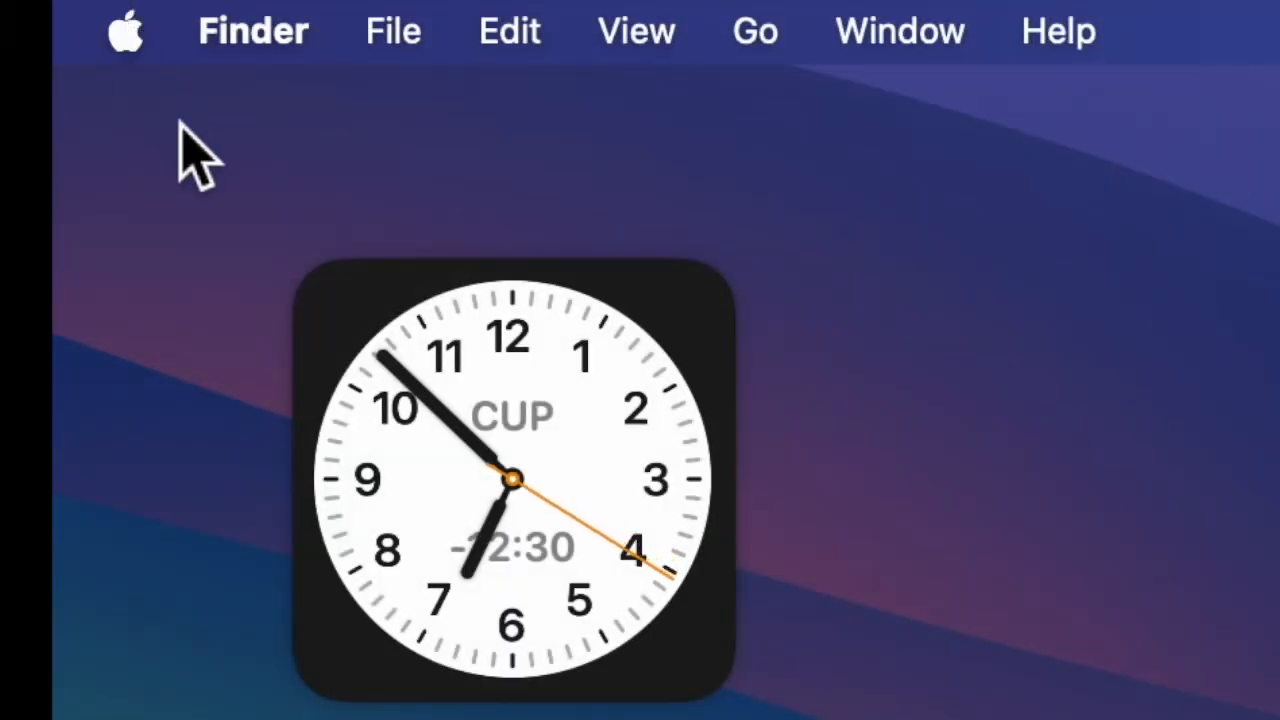
mouse_move(90, 35)
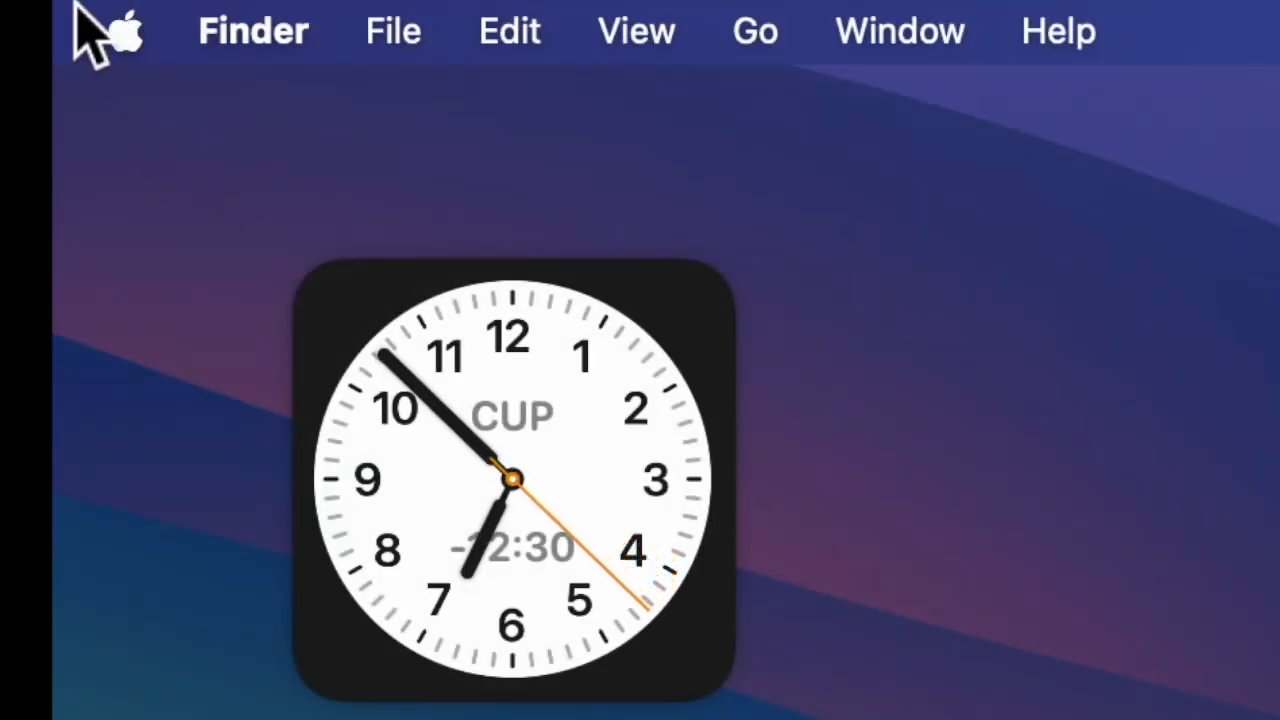
mouse_move(180, 160)
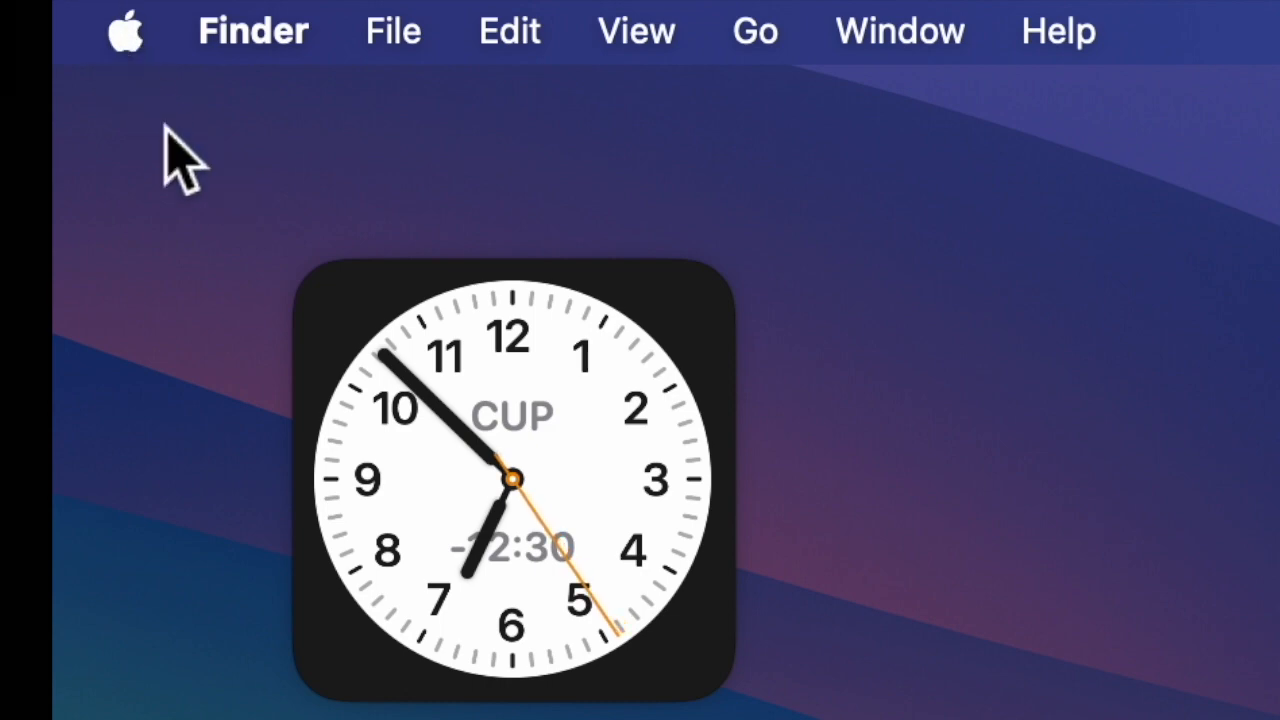
Open System Settings from the Apple menu
click(123, 30)
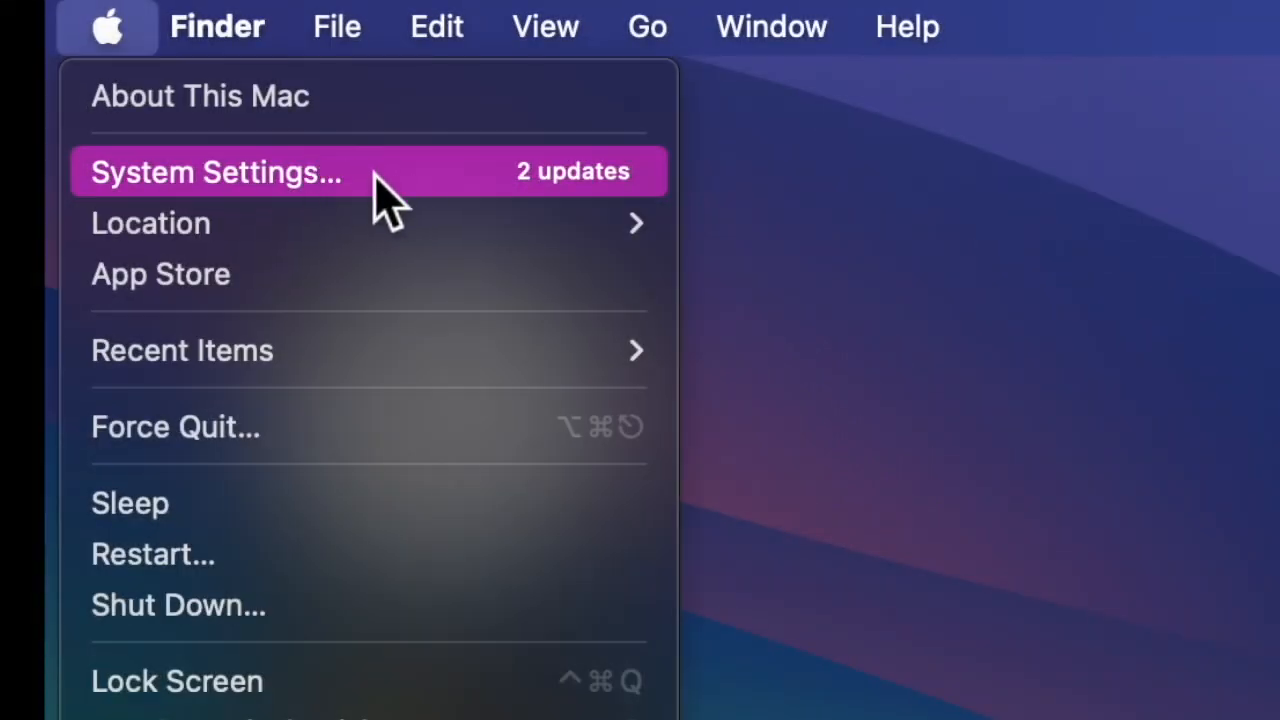
mouse_move(290, 200)
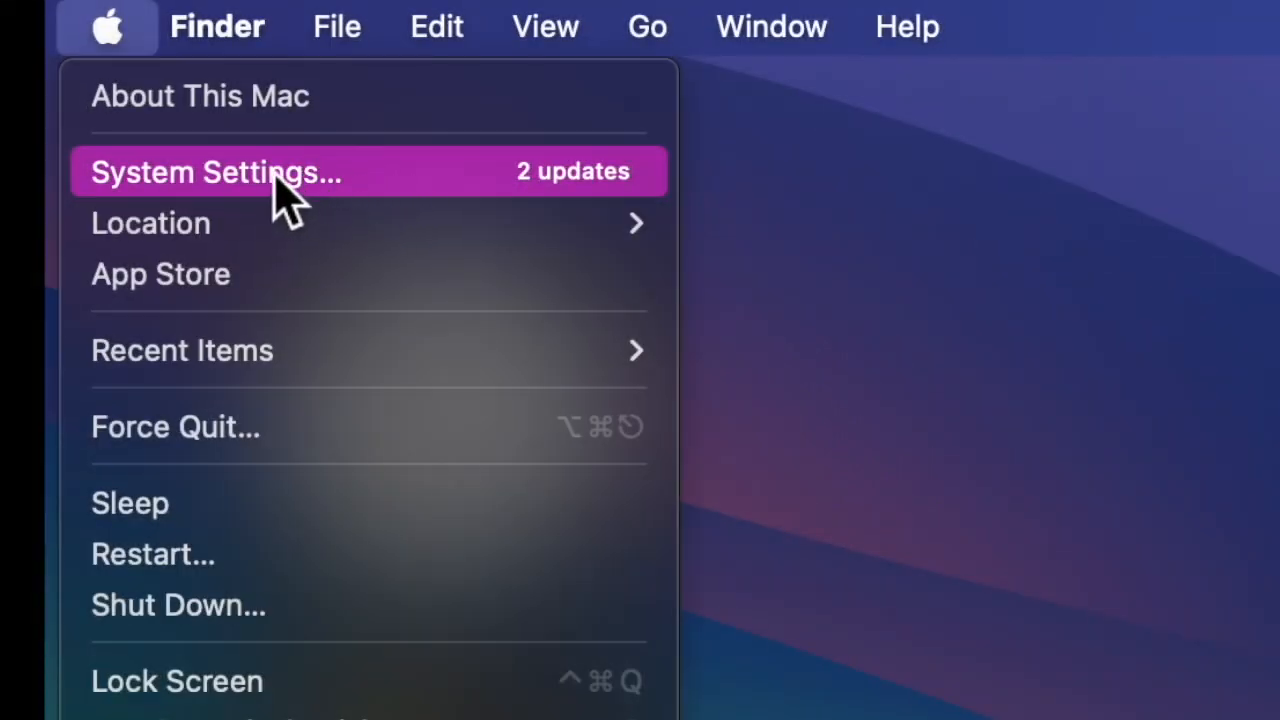
click(214, 171)
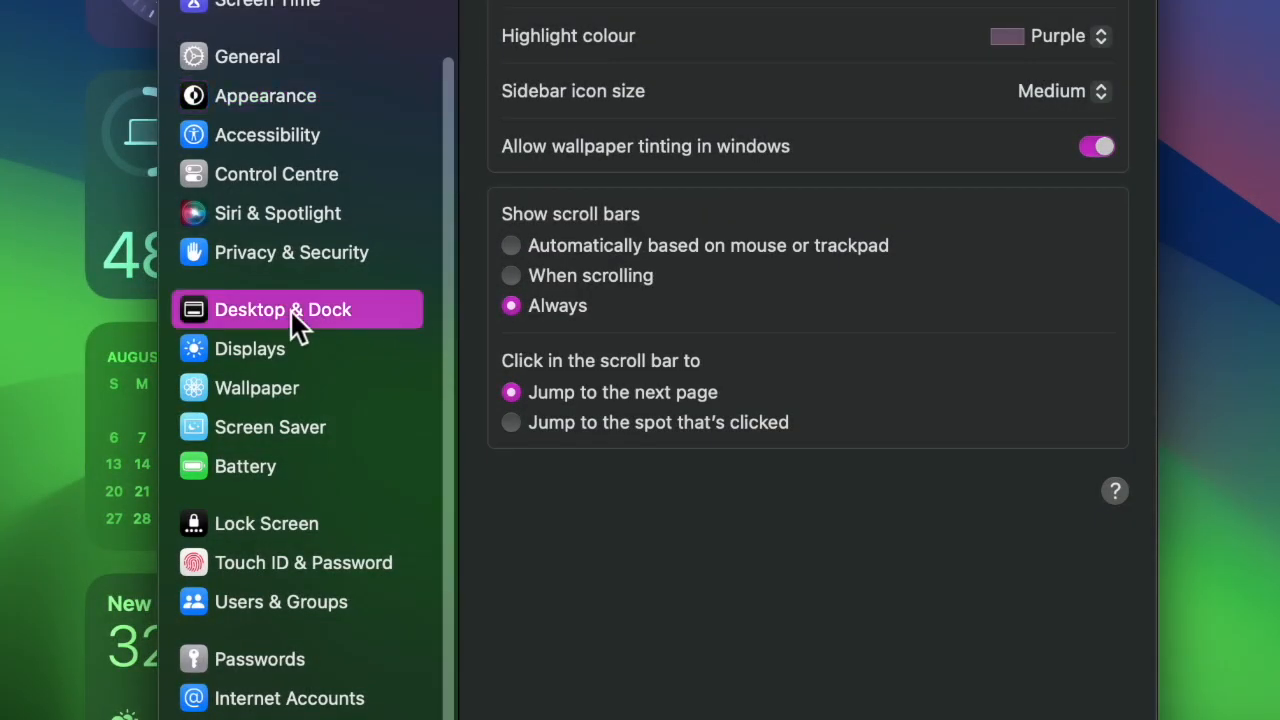
Scroll Desktop & Dock down to Widgets and switch on Use iPhone widgets
scroll(down, 3)
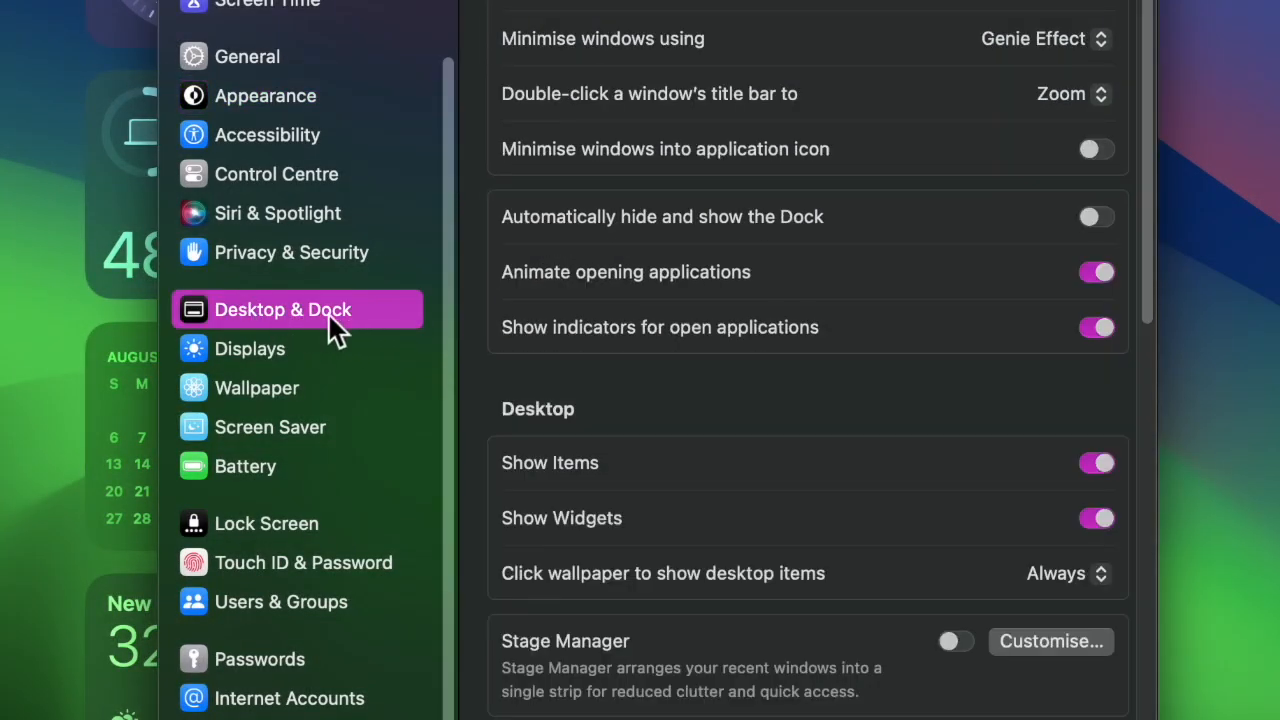
scroll(down, 3)
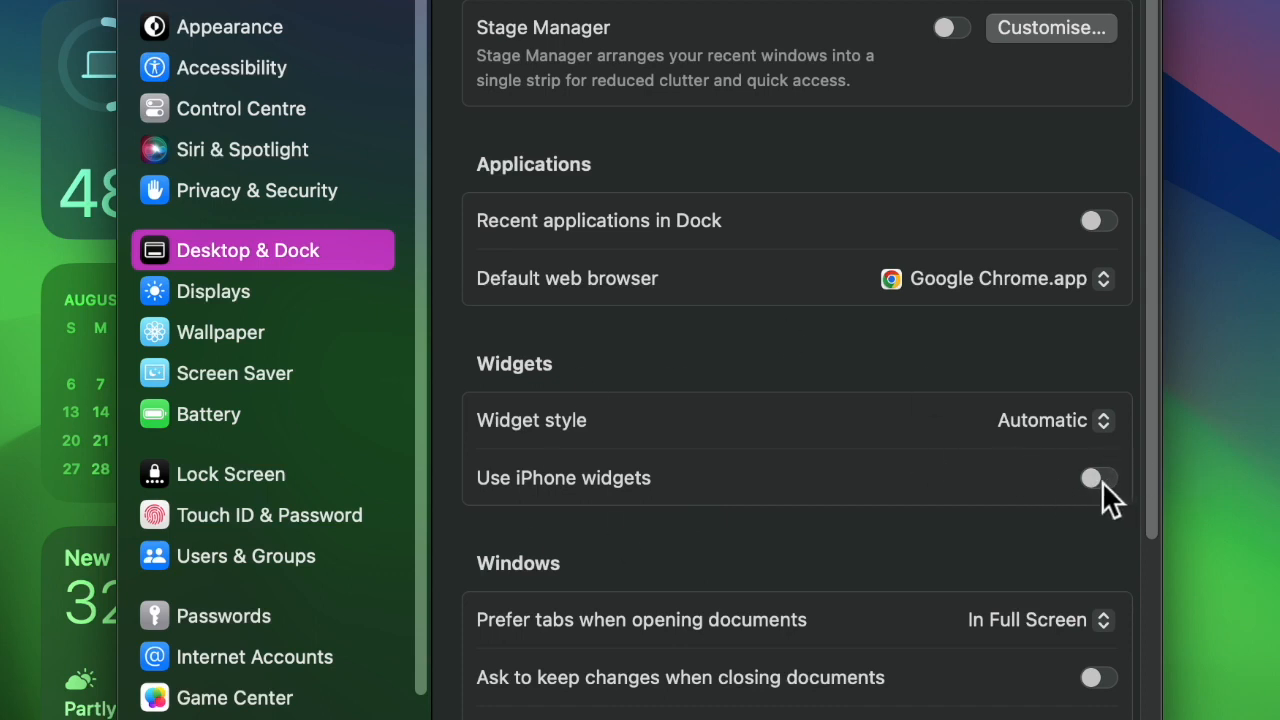
click(1097, 477)
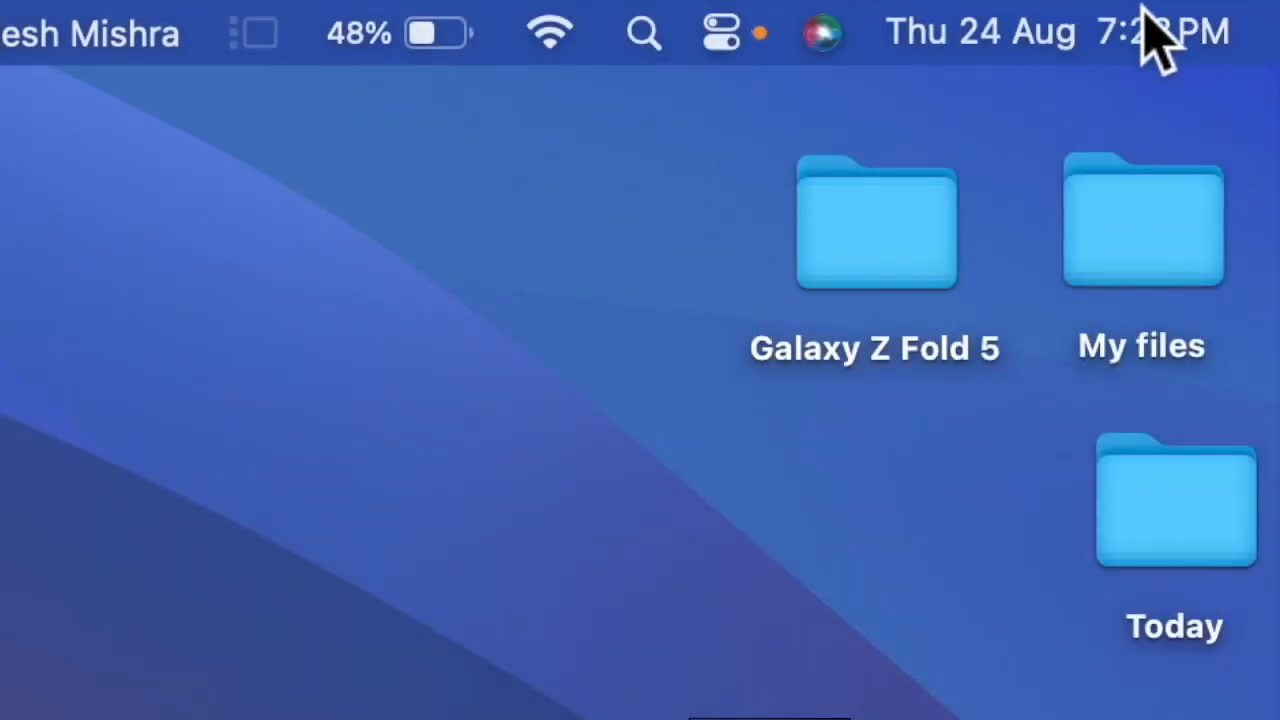
mouse_move(1180, 130)
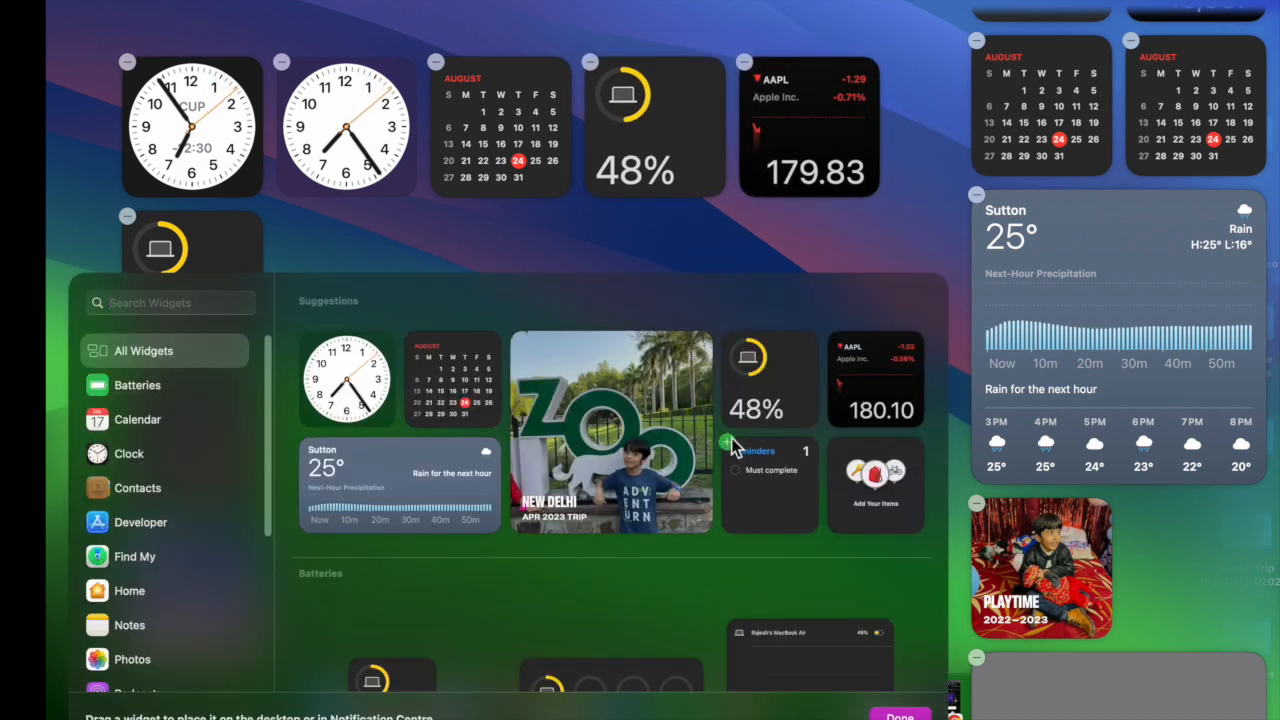
Scroll the All Widgets list down to the Batteries status widgets
scroll(down, 3)
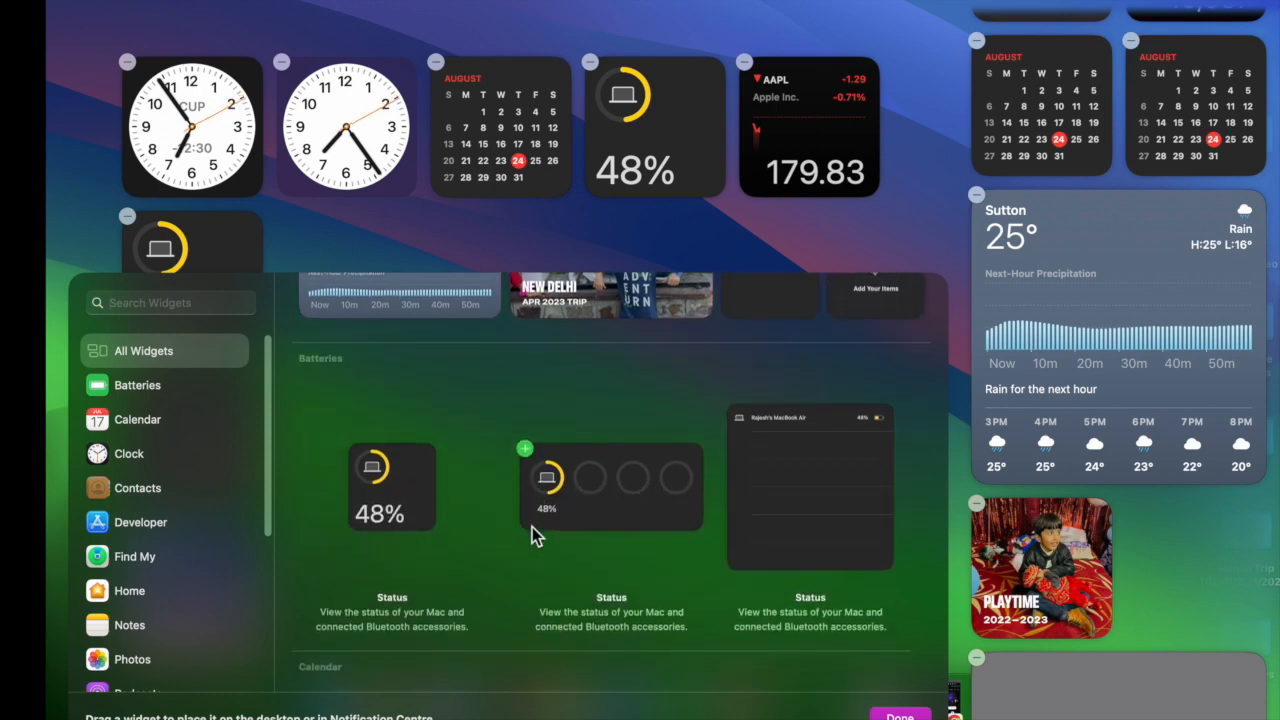